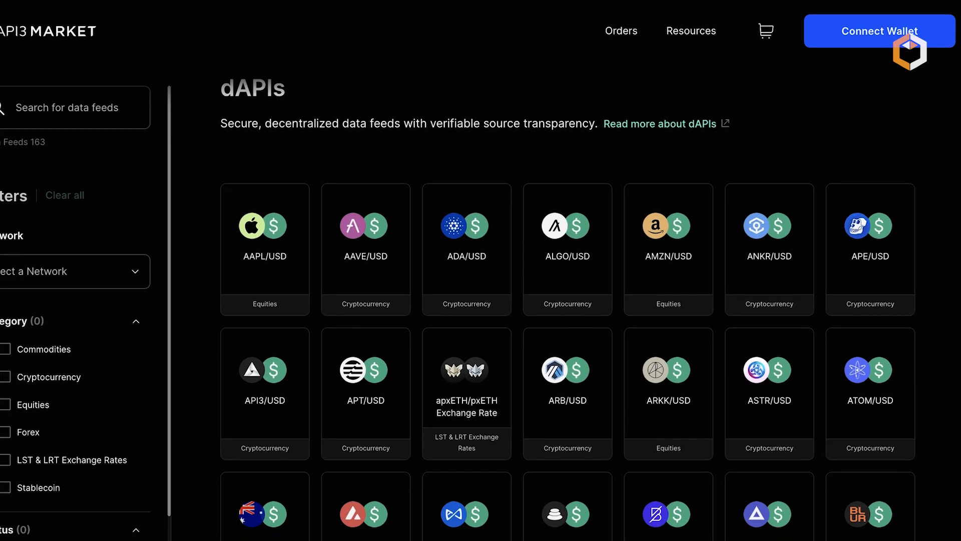
# - Browse the dAPIs catalogue and filter its feeds to the Base network under Mainnets
pyautogui.scroll(-3)
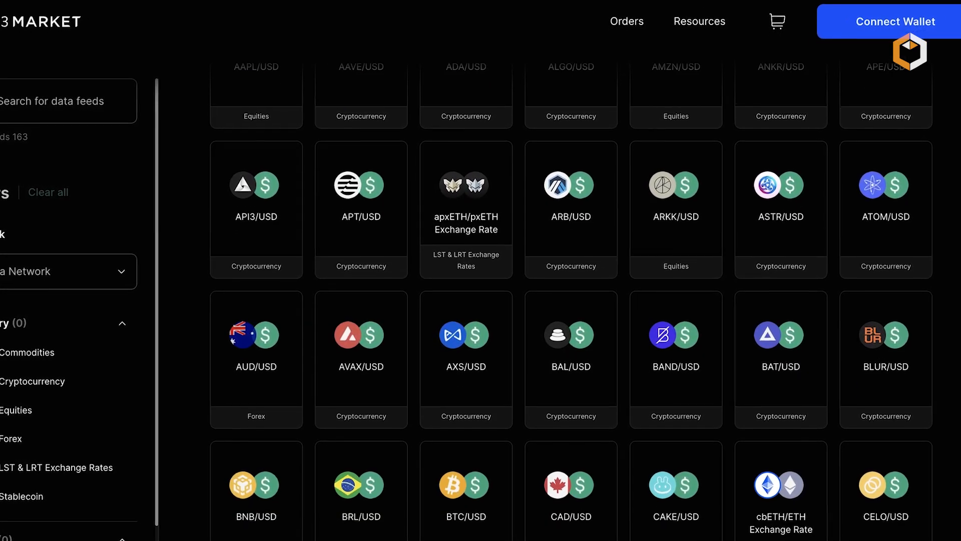
pyautogui.scroll(-3)
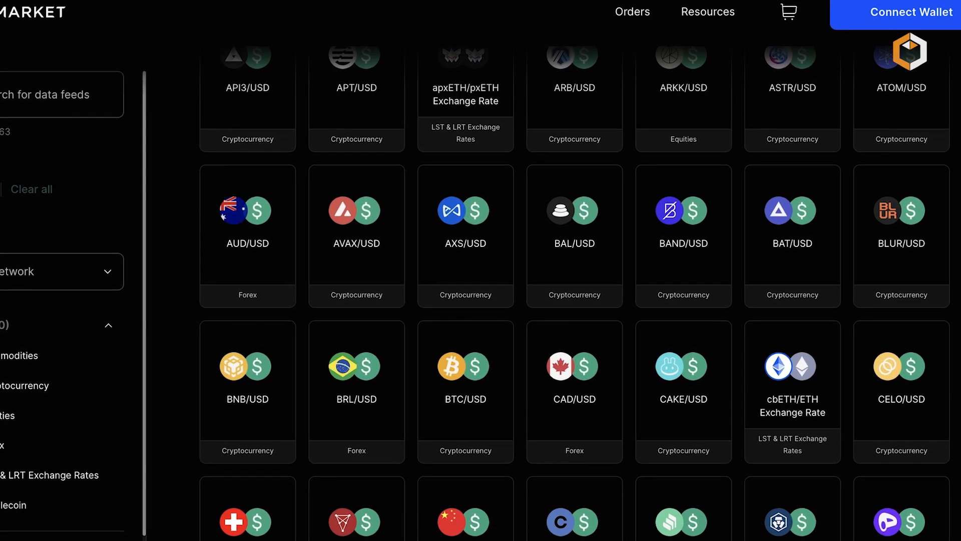
pyautogui.click(573, 236)
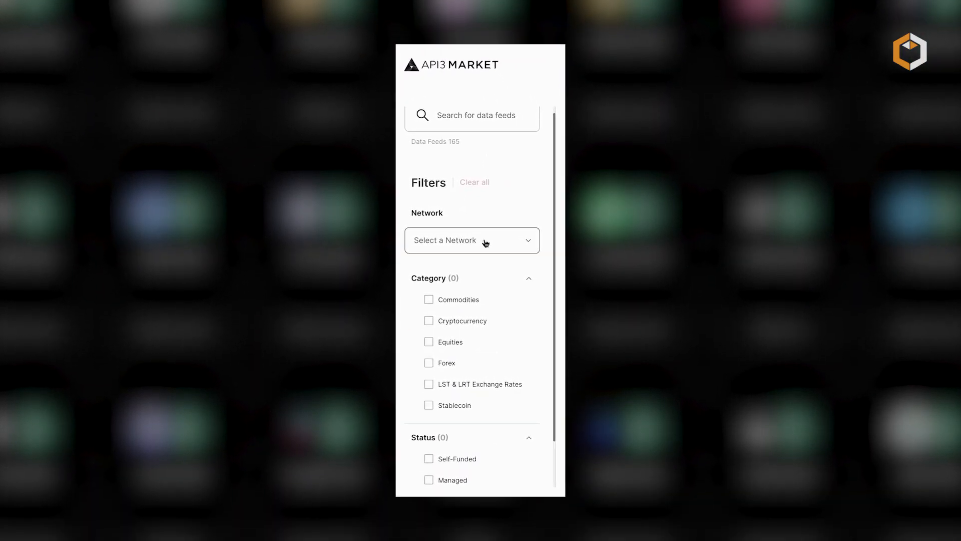
pyautogui.click(472, 239)
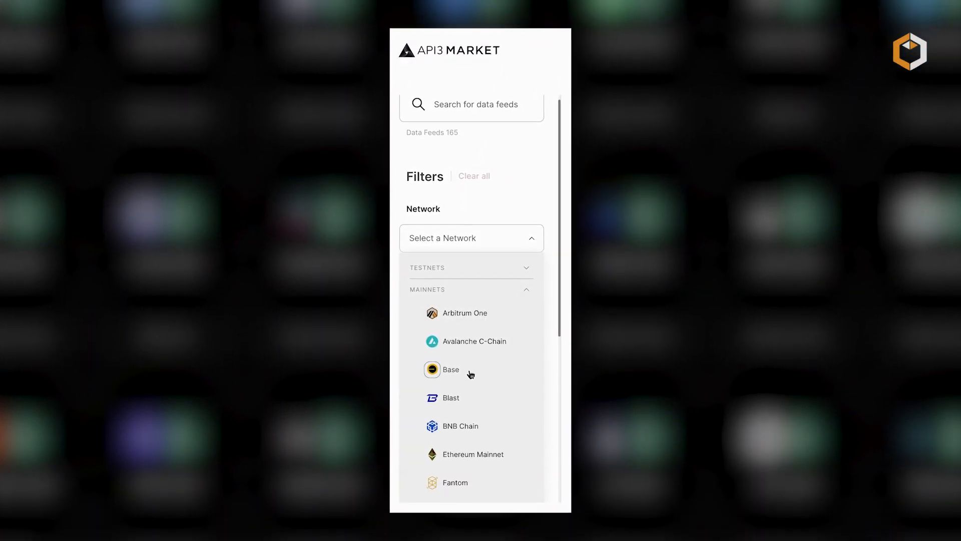
pyautogui.click(451, 369)
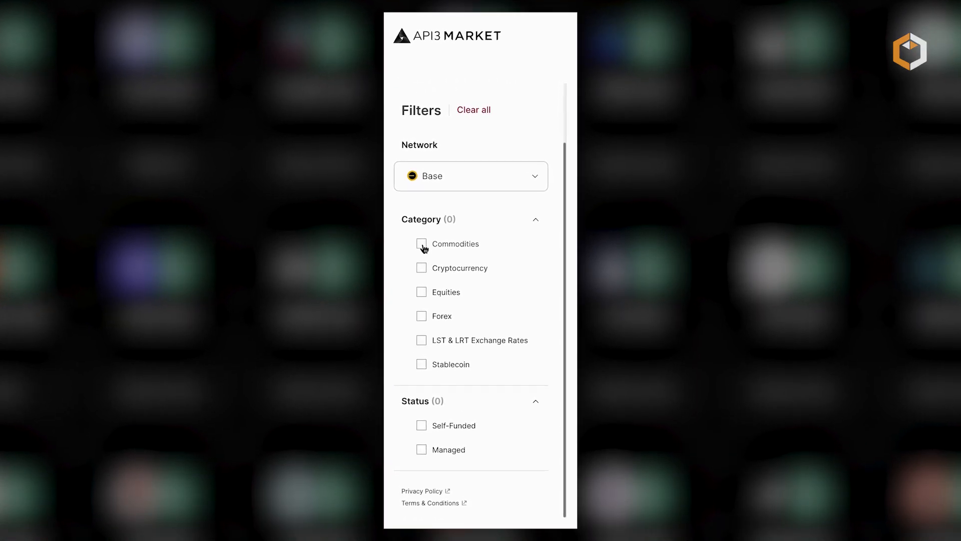